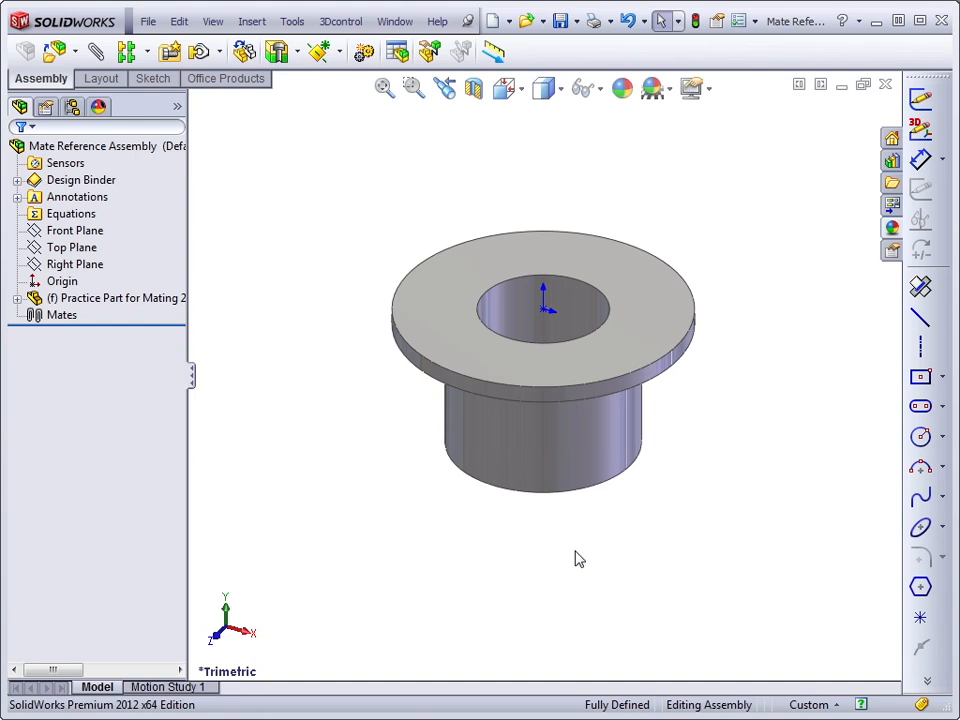
pyautogui.moveTo(356, 474)
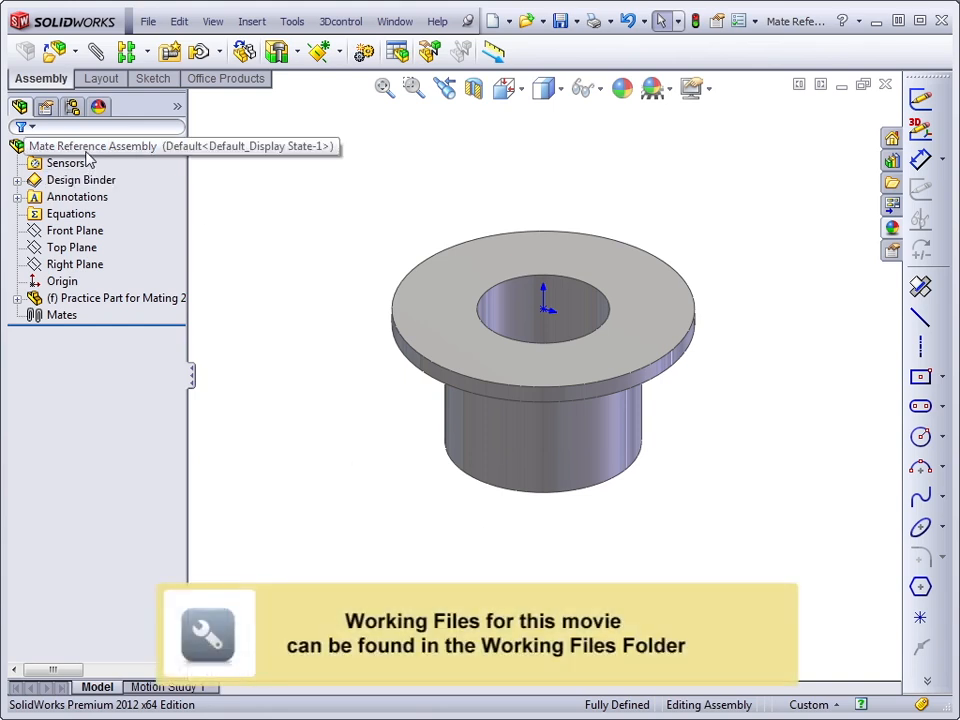
pyautogui.moveTo(258, 173)
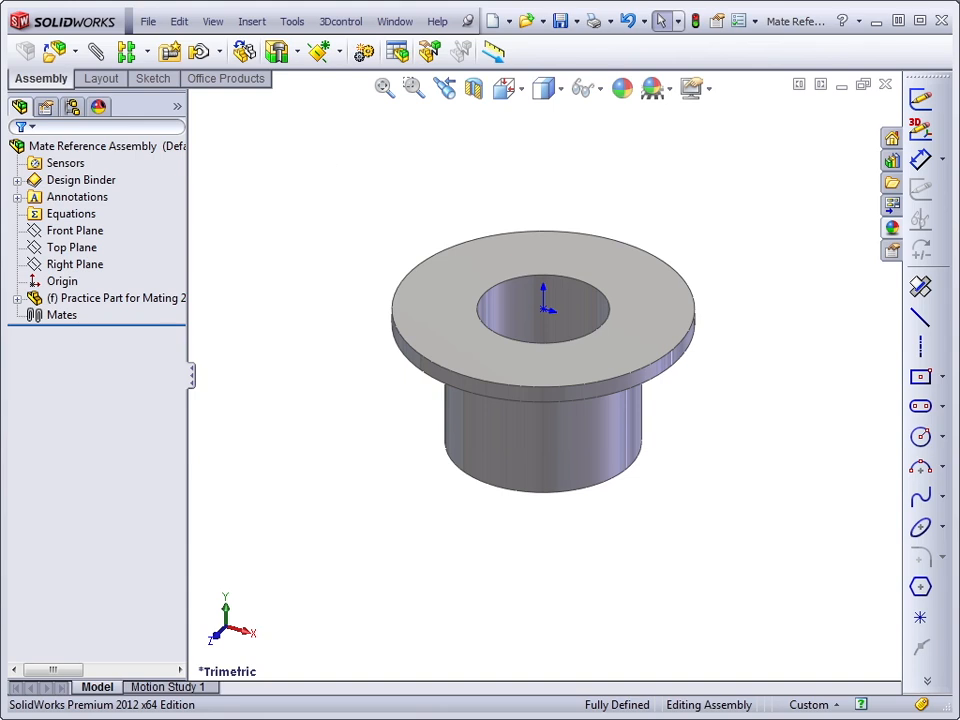
# Tile the assembly and pin windows horizontally and expand the pin's MateReferences folder.
pyautogui.click(394, 20)
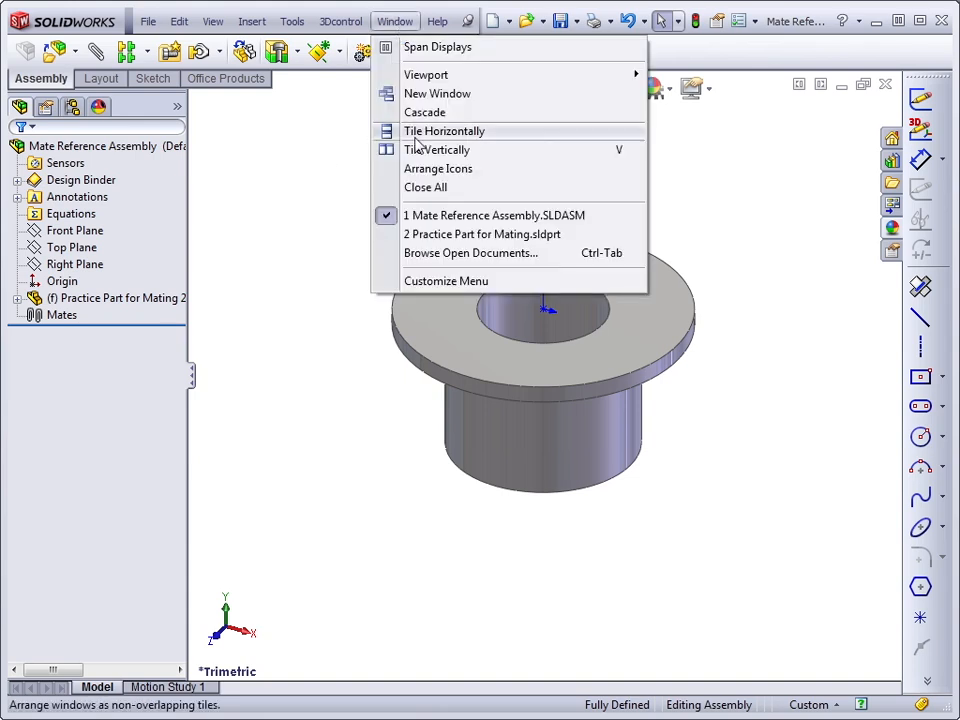
pyautogui.click(436, 149)
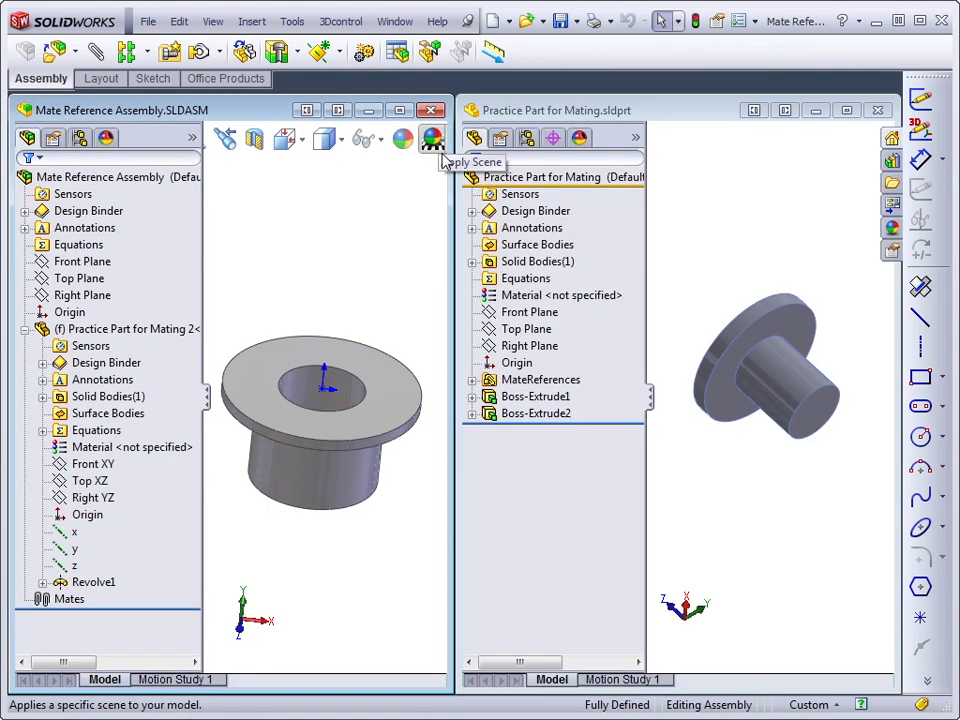
pyautogui.moveTo(723, 216)
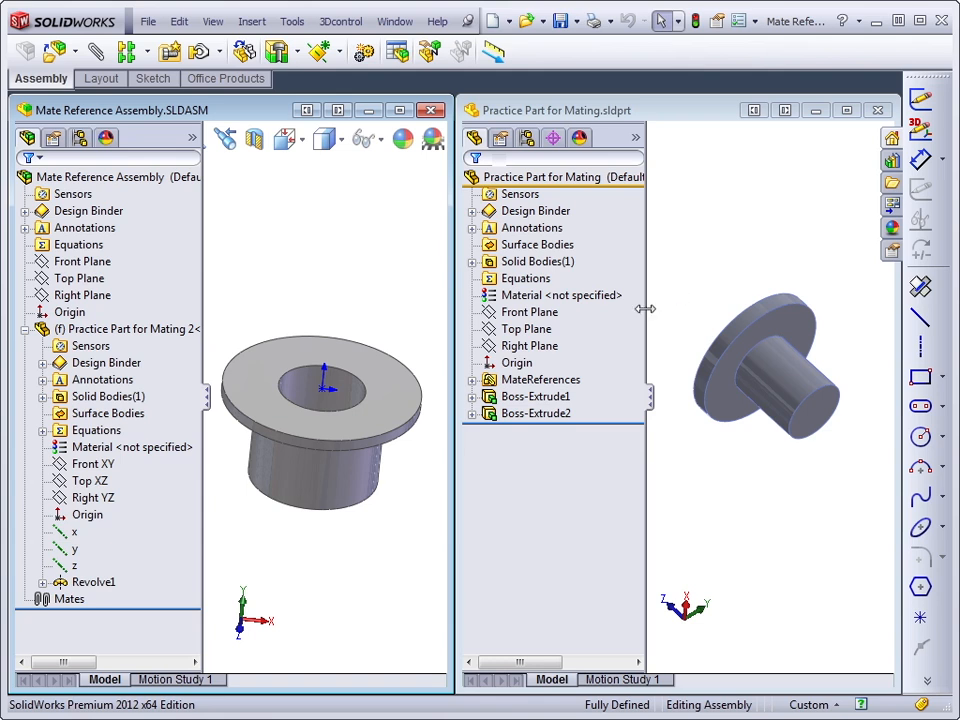
pyautogui.click(540, 379)
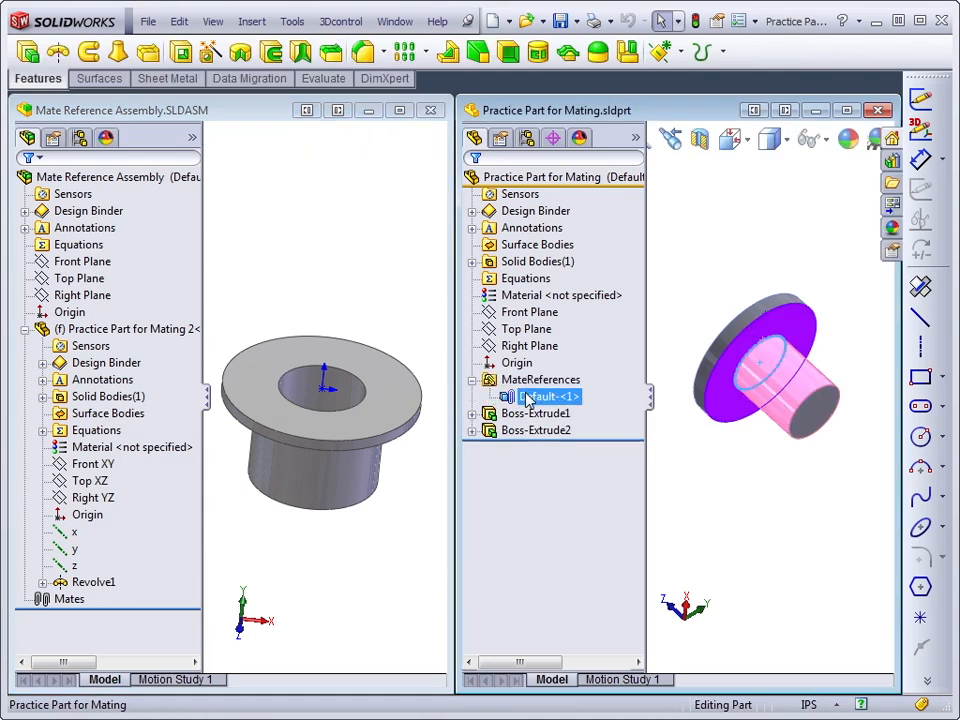
pyautogui.moveTo(760, 357)
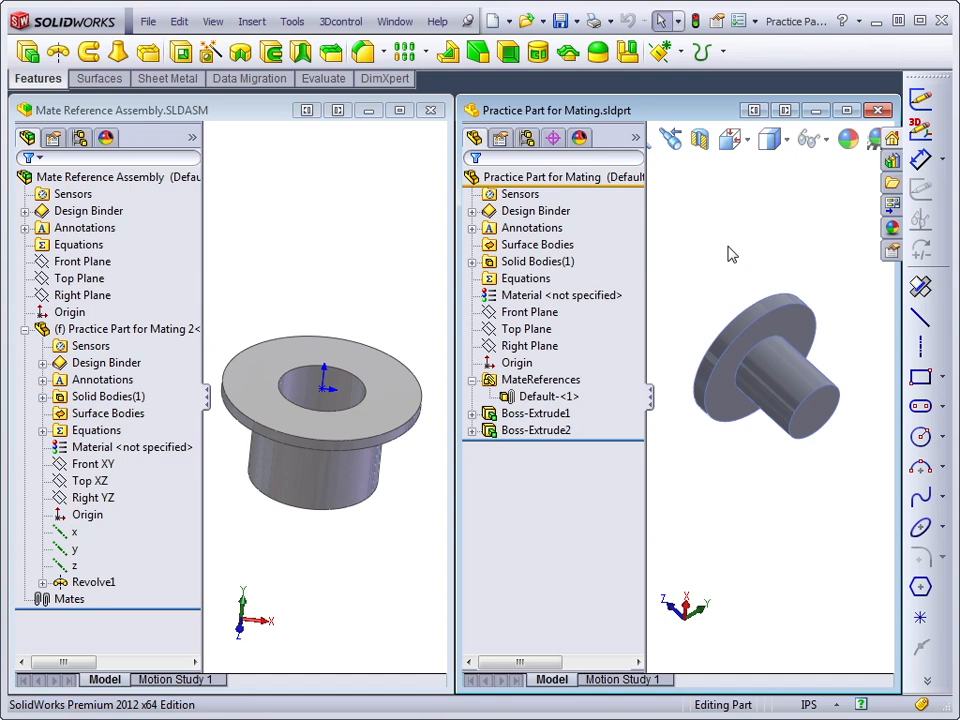
pyautogui.moveTo(688, 209)
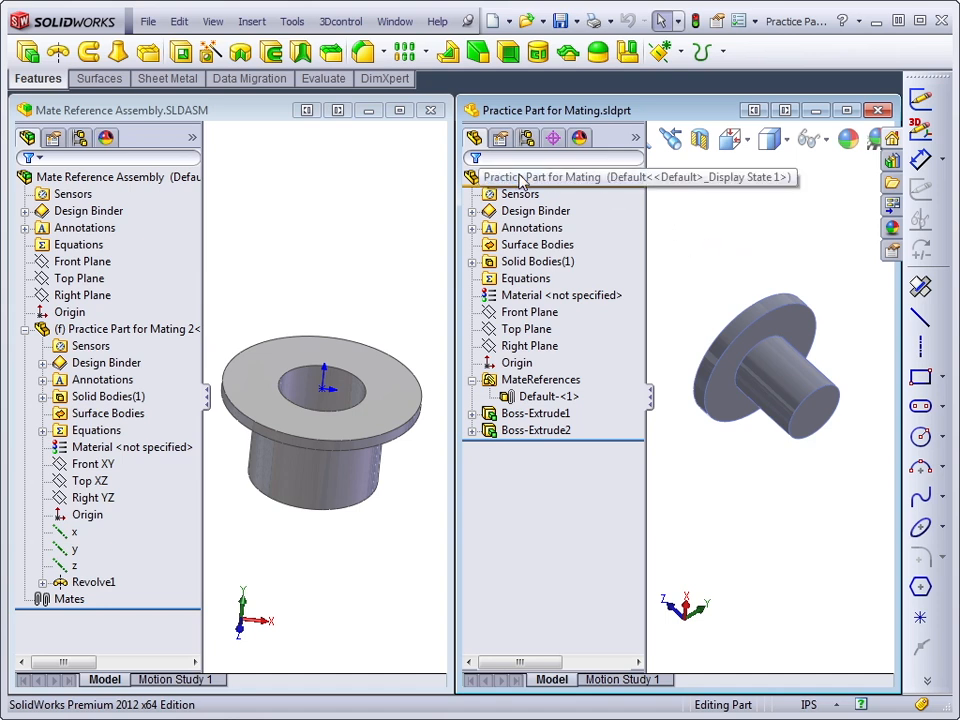
pyautogui.click(542, 177)
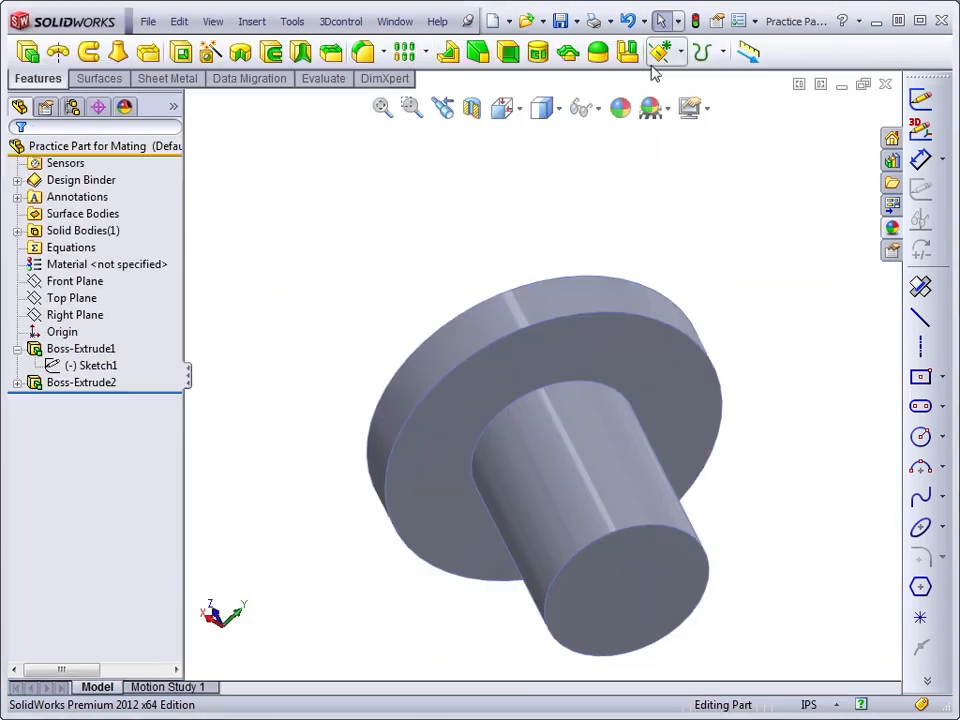
pyautogui.moveTo(675, 53)
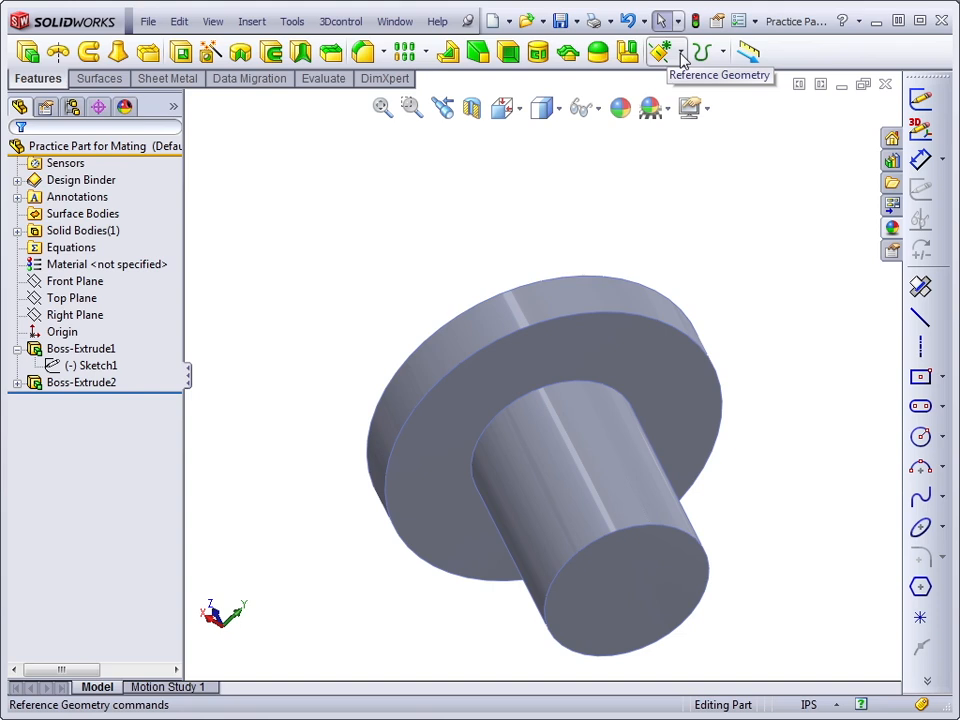
# Start a Mate Reference with the shaft-to-flange circular edge as the primary entity.
pyautogui.click(682, 49)
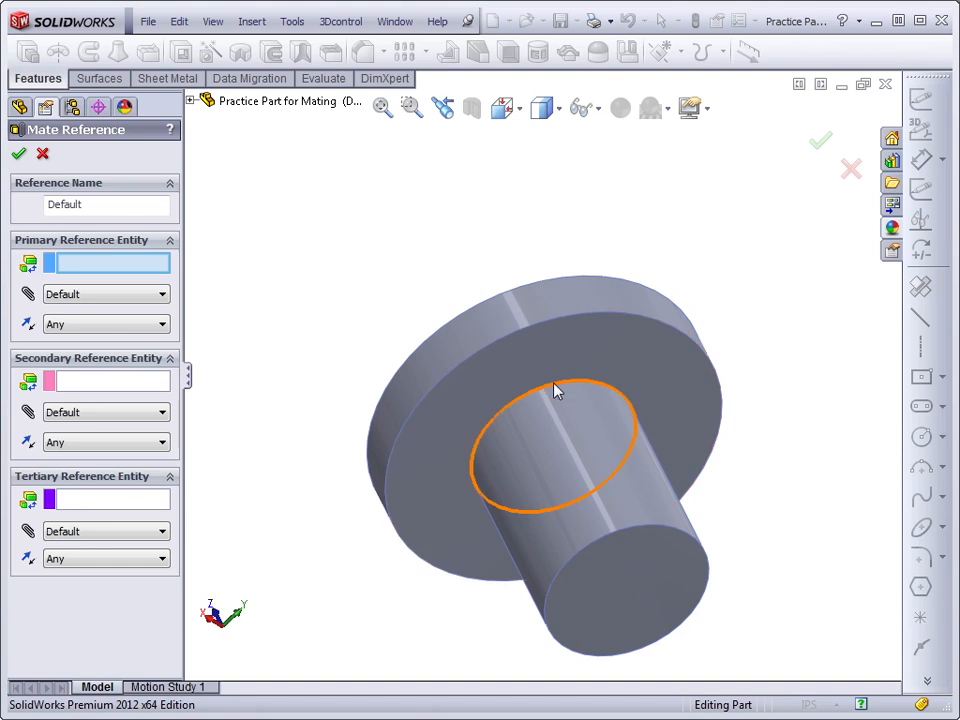
pyautogui.moveTo(557, 390)
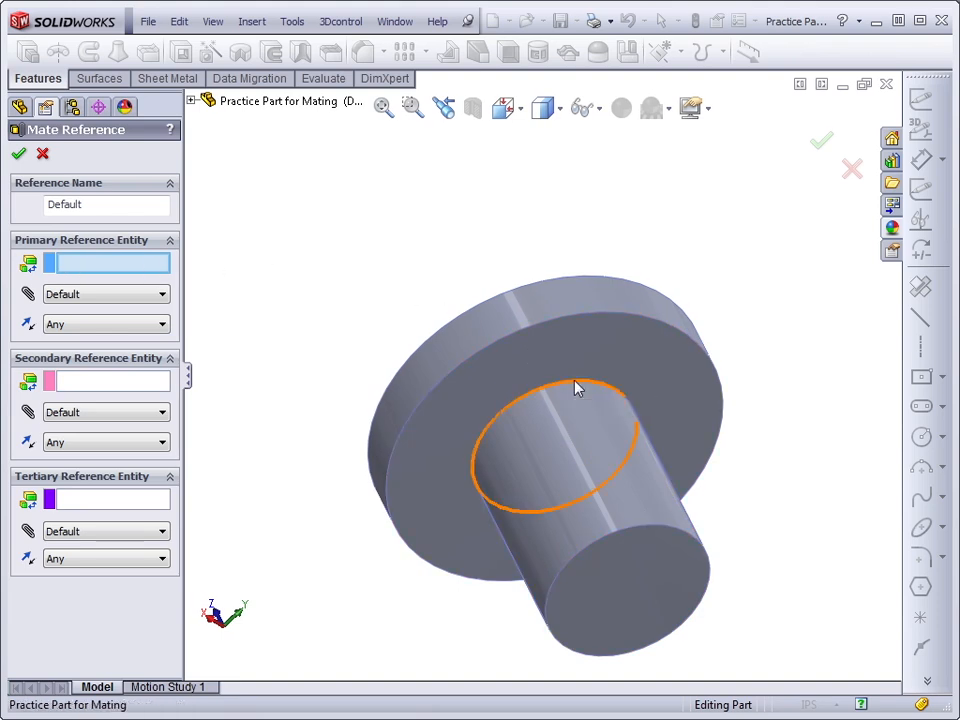
pyautogui.click(577, 388)
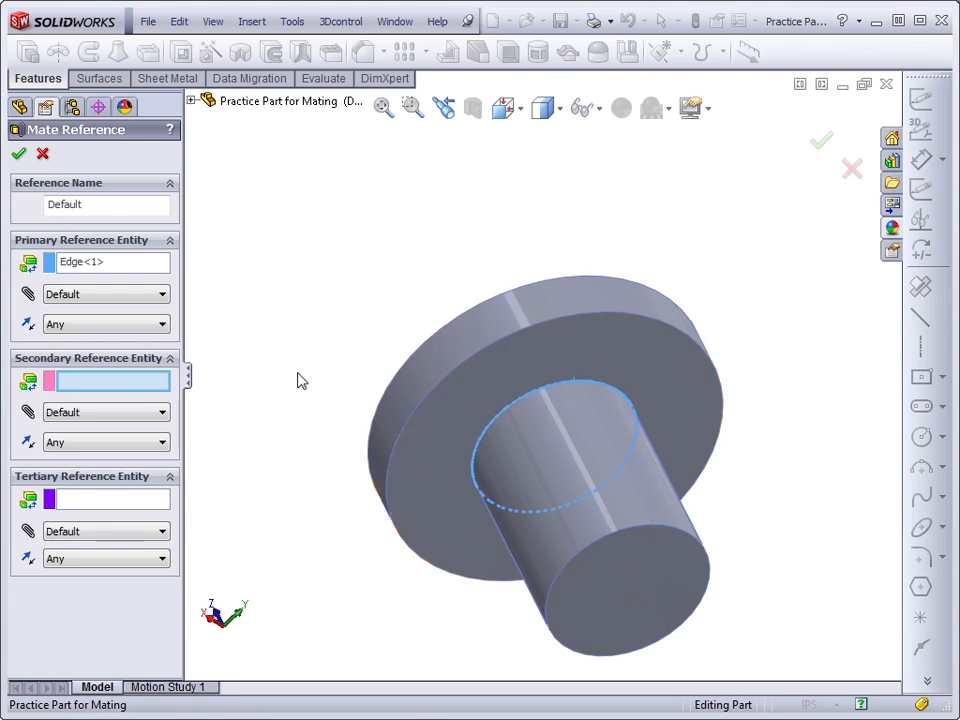
pyautogui.moveTo(120, 465)
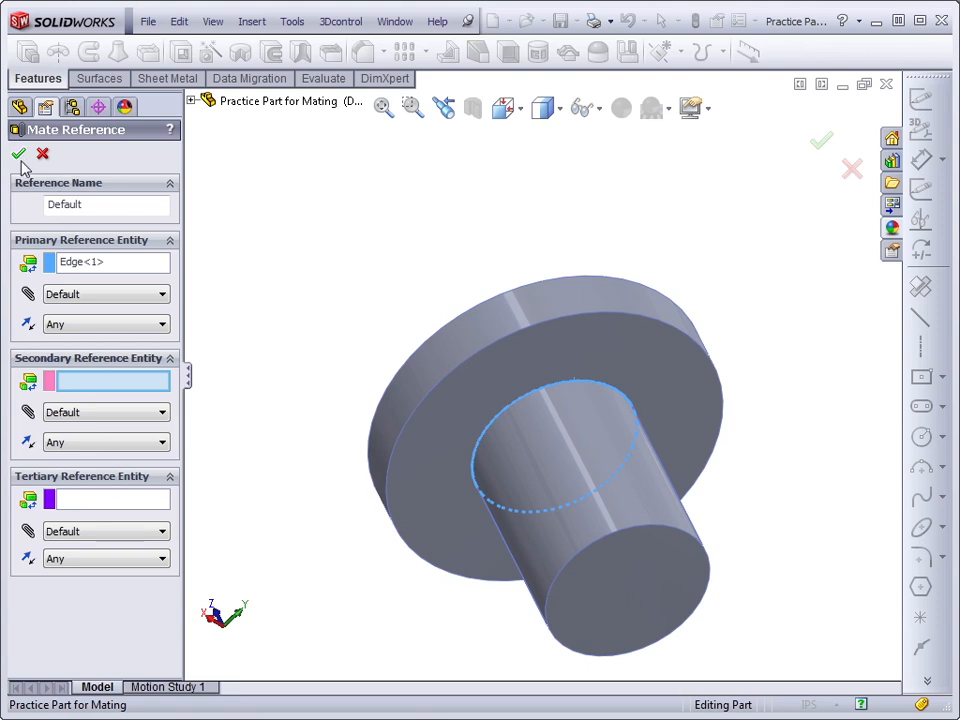
# Accept the pin's new mate reference and tile the assembly and pin windows again.
pyautogui.click(394, 20)
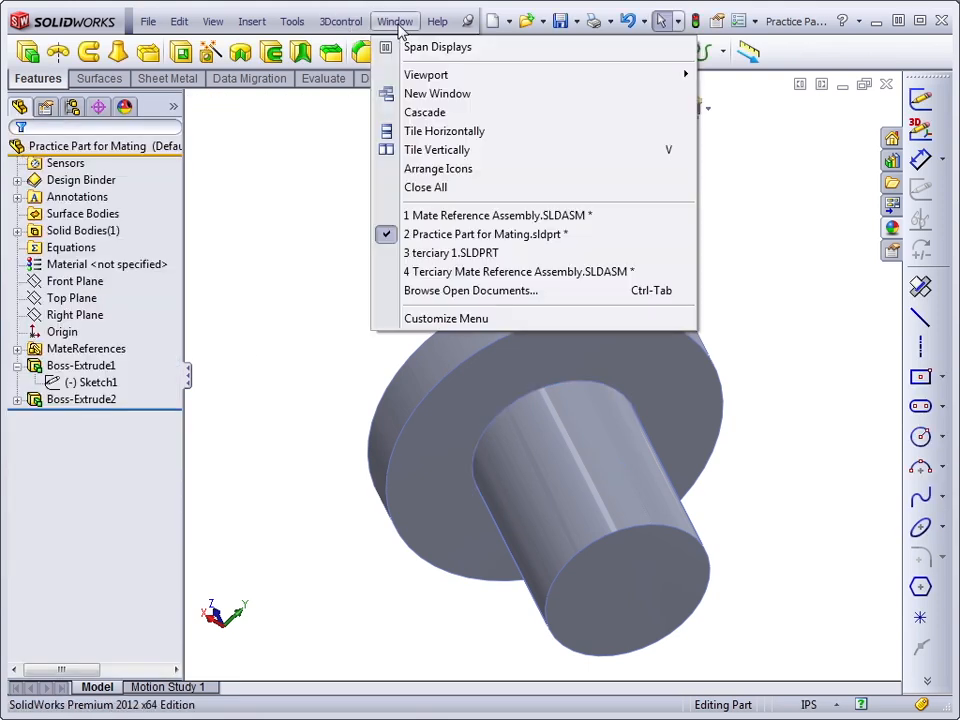
pyautogui.click(436, 149)
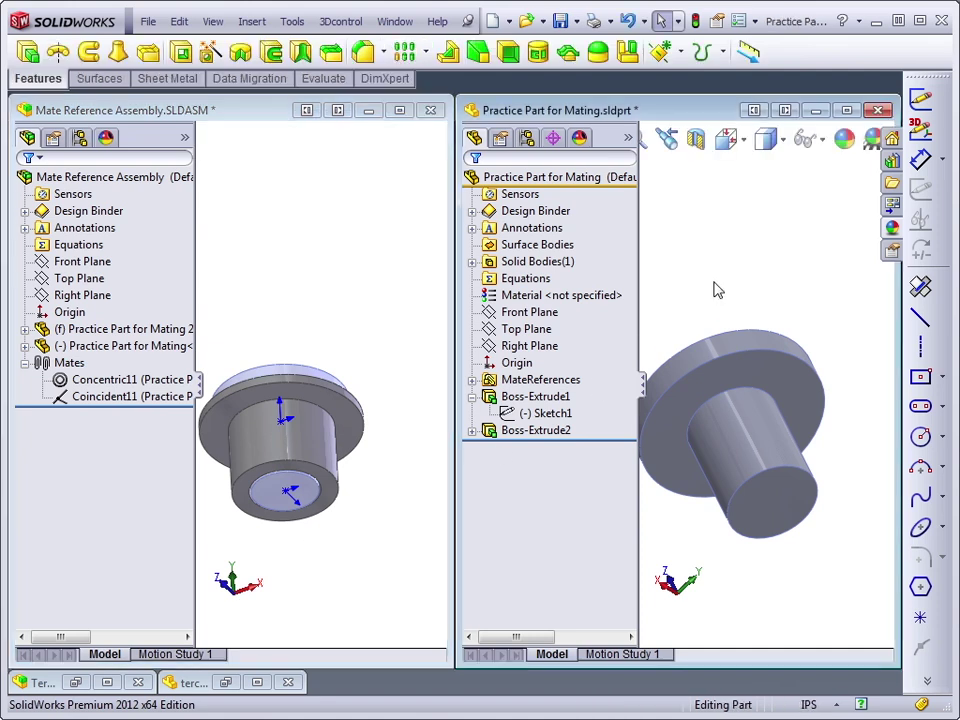
pyautogui.moveTo(411, 438)
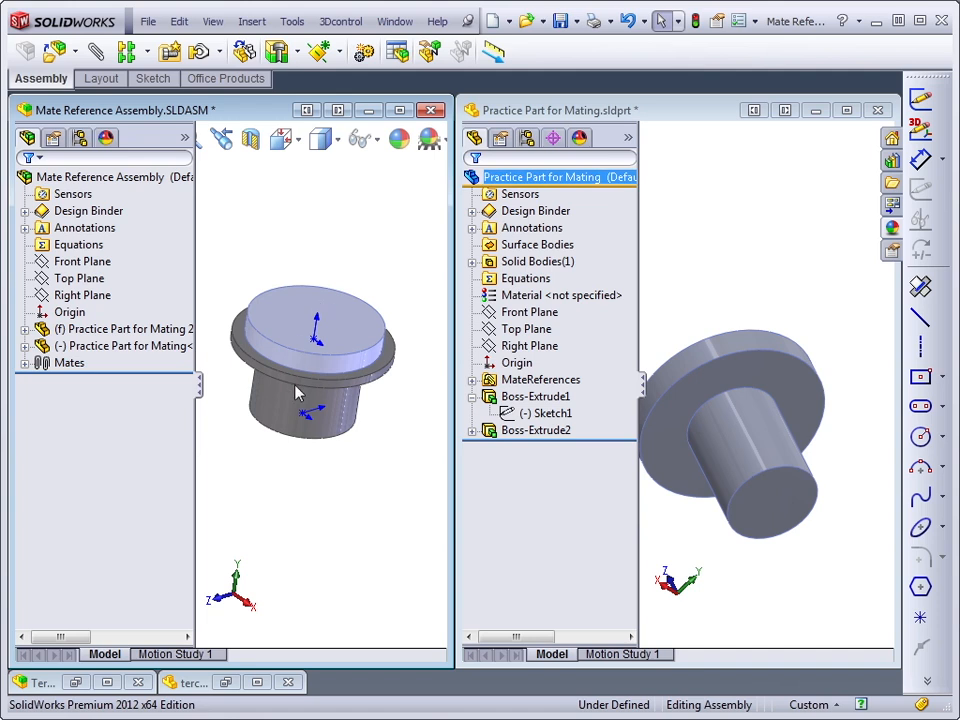
pyautogui.moveTo(332, 477)
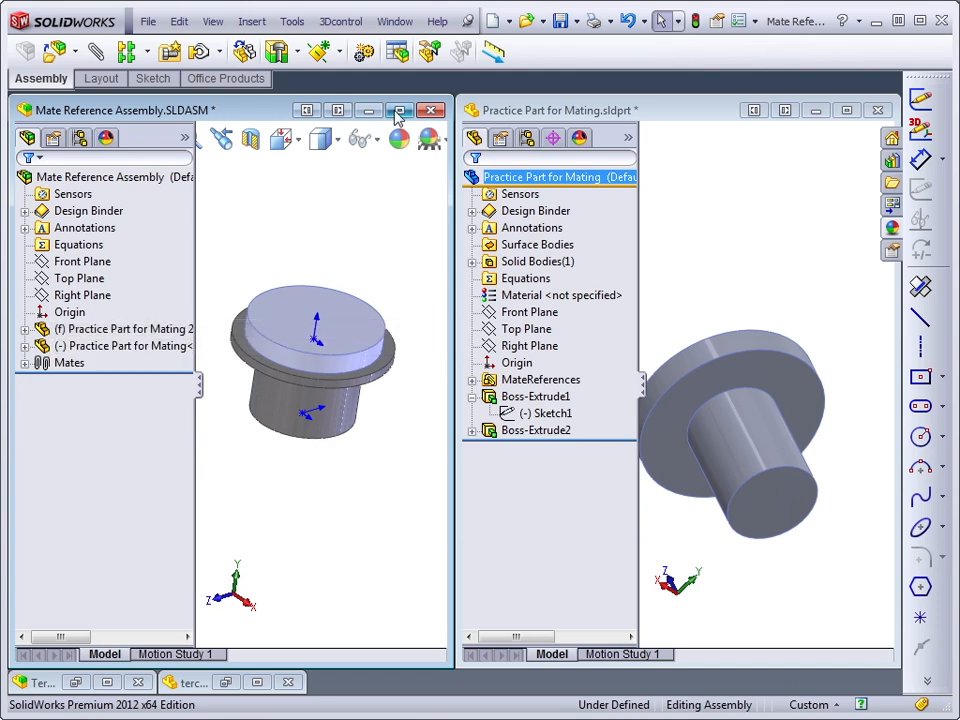
# Enlarge the assembly window and grab terciary 1 to drag into the assembly.
pyautogui.click(390, 110)
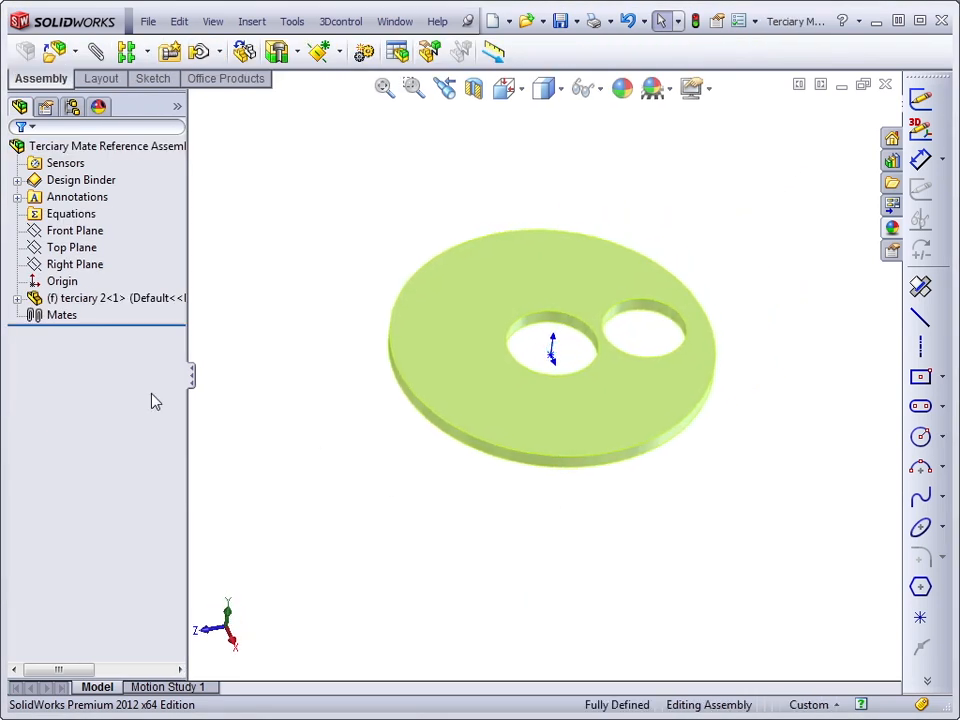
pyautogui.moveTo(420, 458)
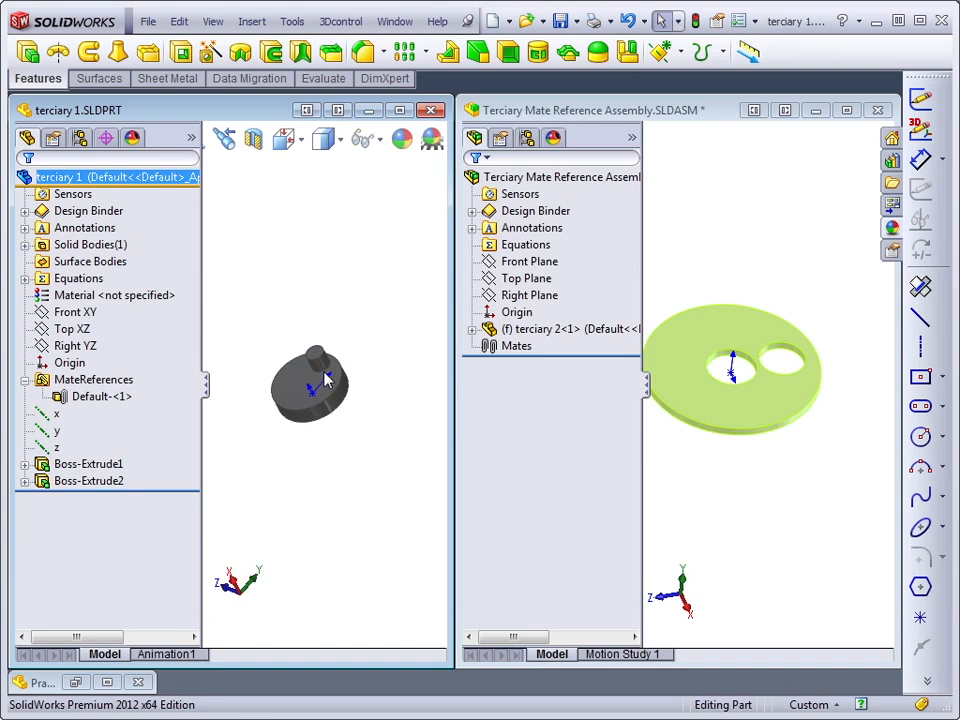
pyautogui.moveTo(322, 472)
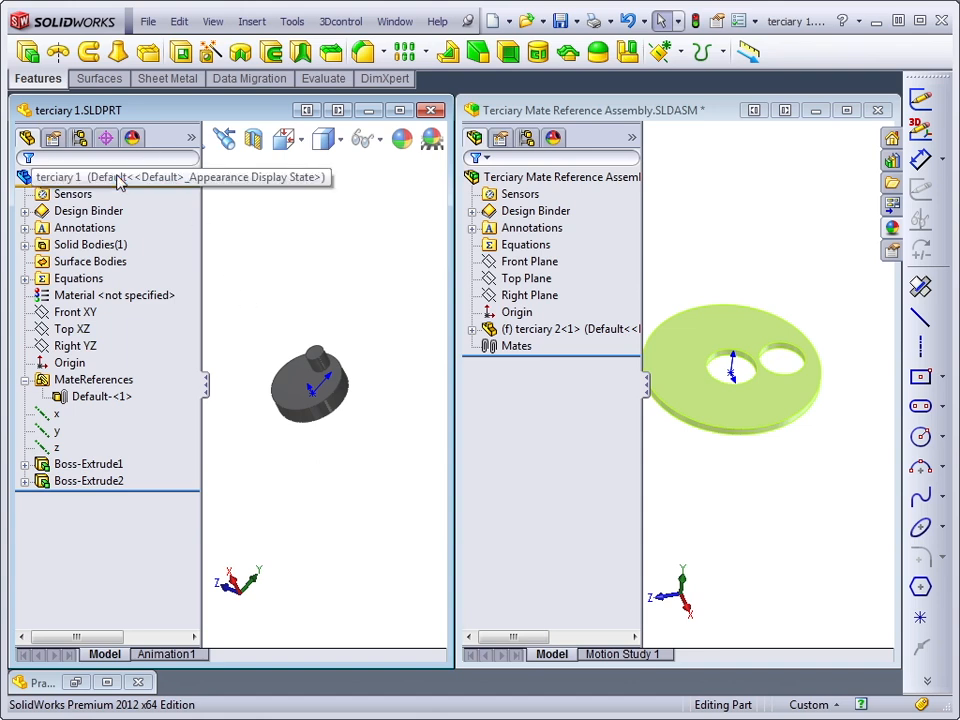
pyautogui.click(90, 177)
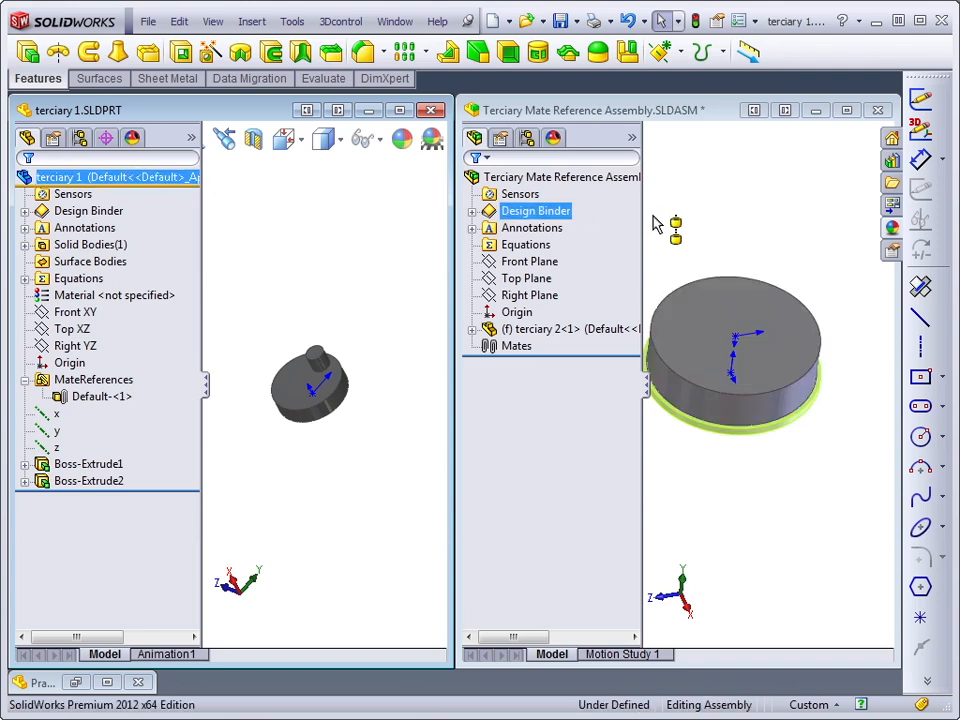
pyautogui.moveTo(665, 244)
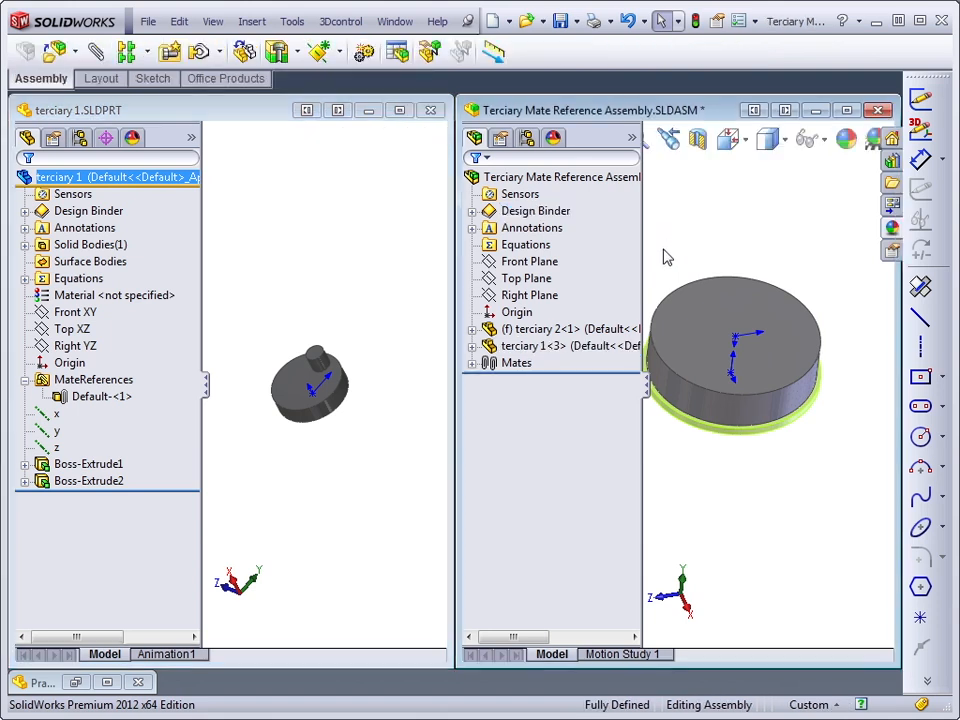
pyautogui.moveTo(715, 500)
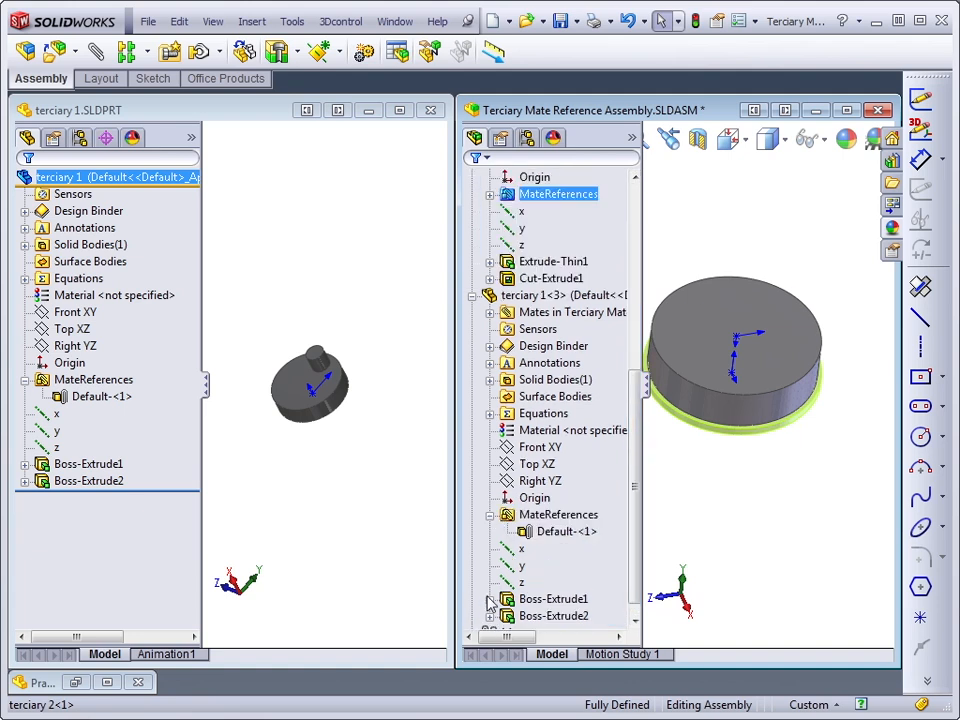
# Select the second part's MateReferences in the assembly, clear it, then pick terciary 1's folder.
pyautogui.click(558, 514)
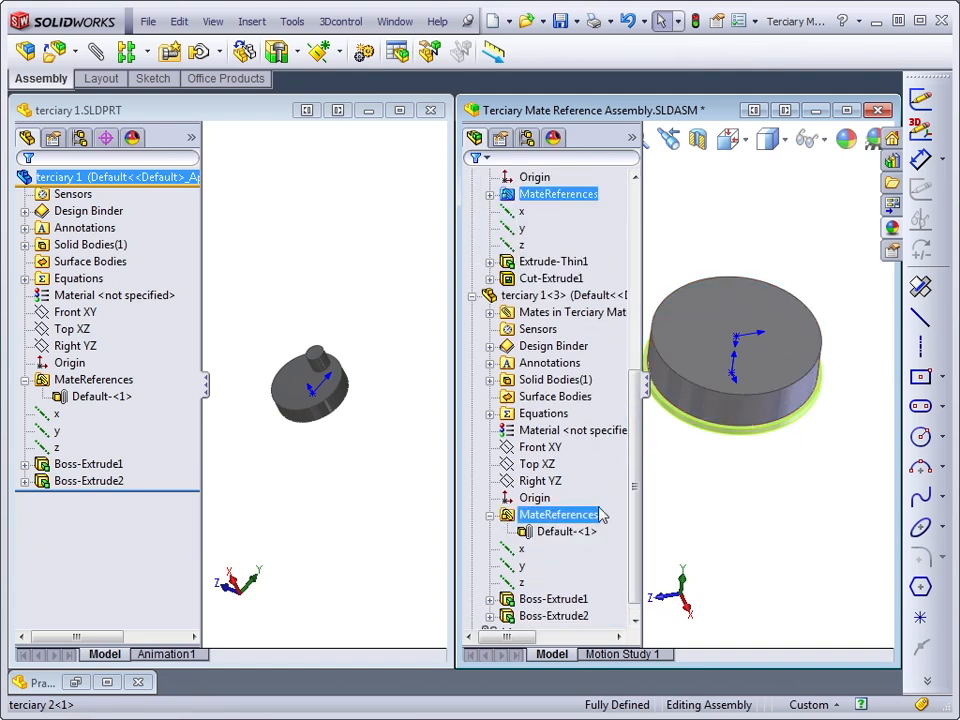
pyautogui.click(744, 494)
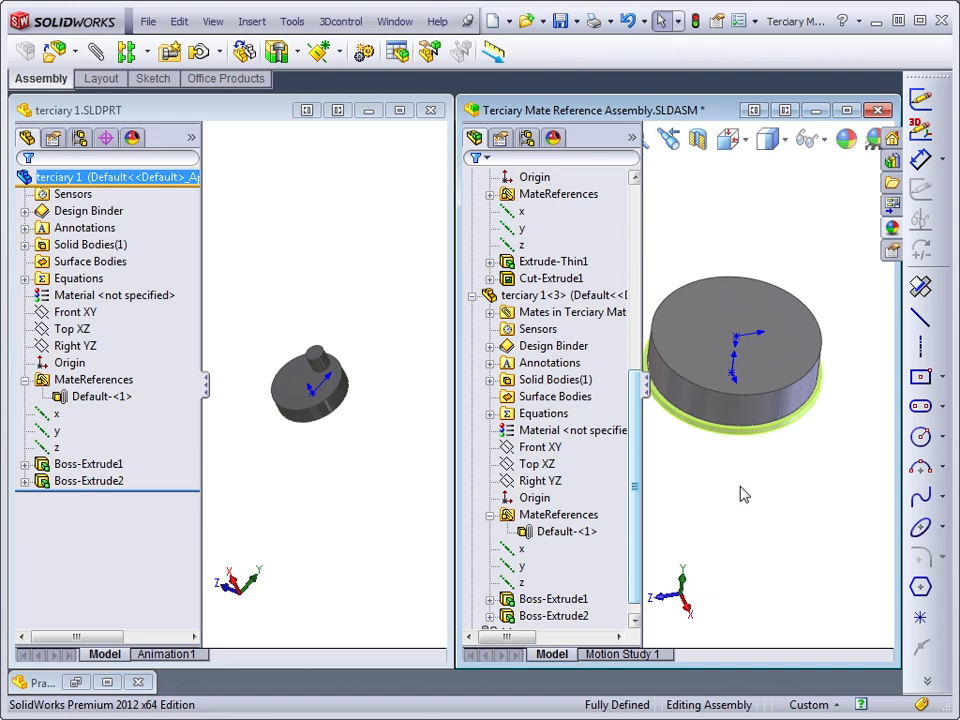
pyautogui.click(95, 379)
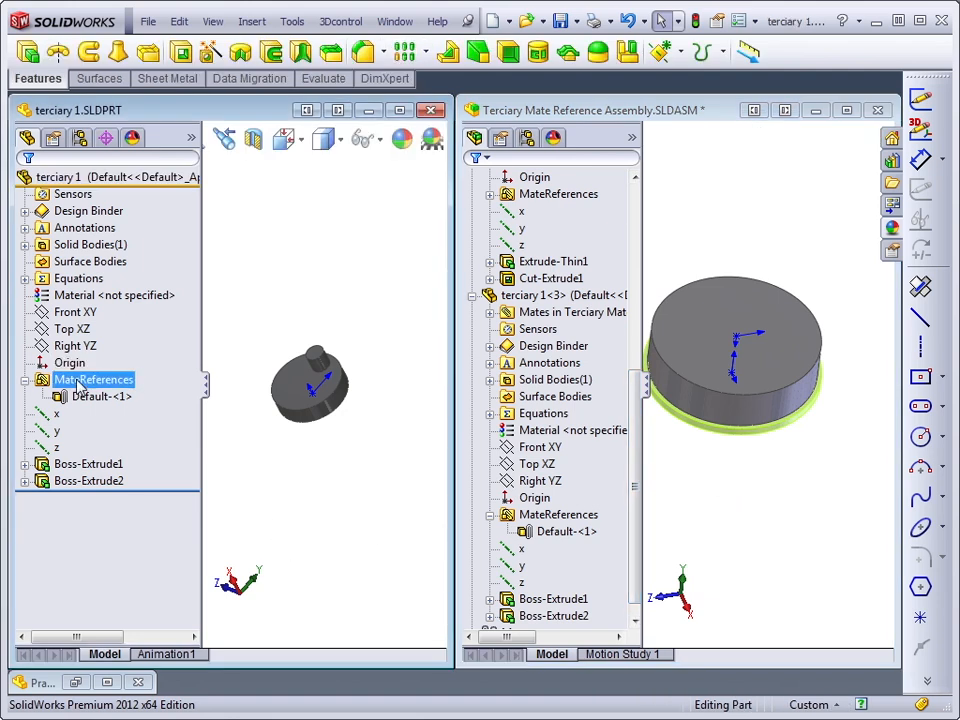
# Edit the pin's Default mate reference, review its primary, secondary and tertiary faces, and accept.
pyautogui.rightClick(100, 396)
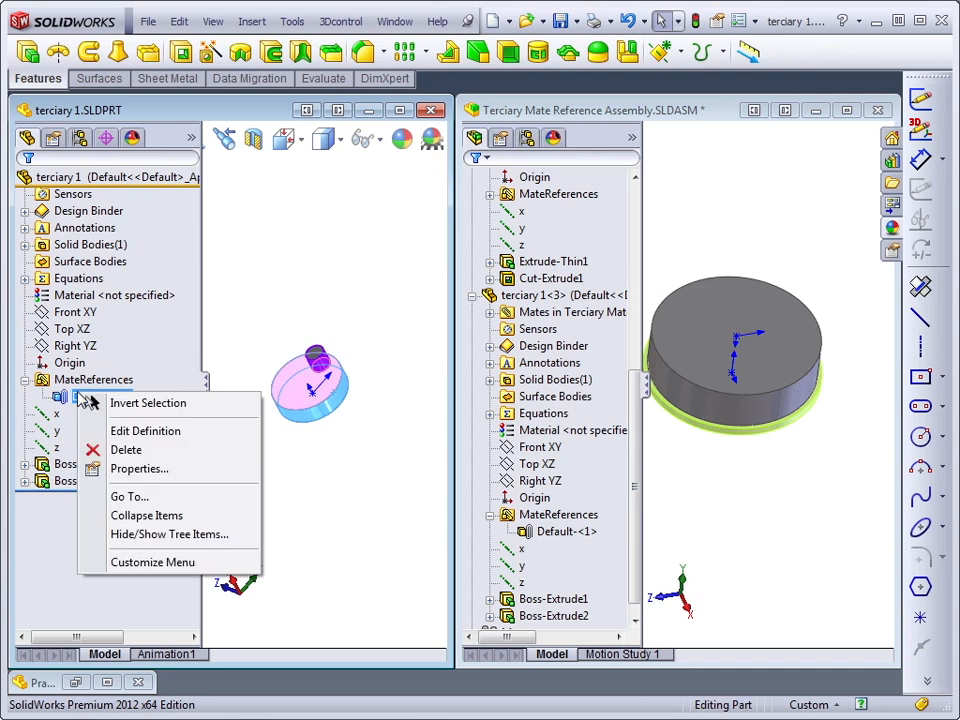
pyautogui.click(145, 431)
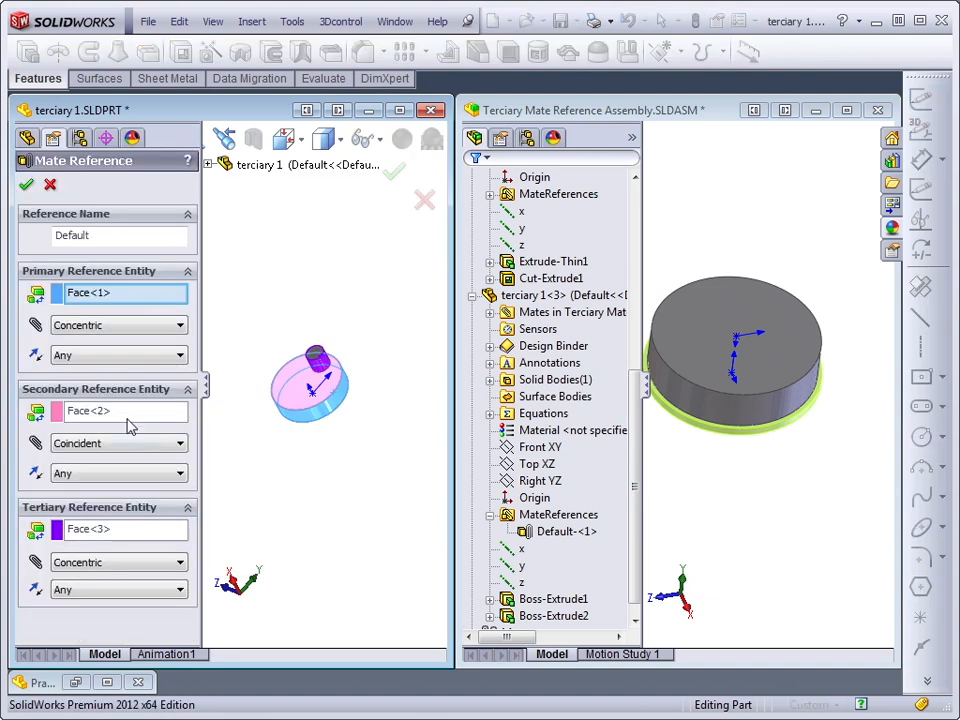
pyautogui.moveTo(90, 293)
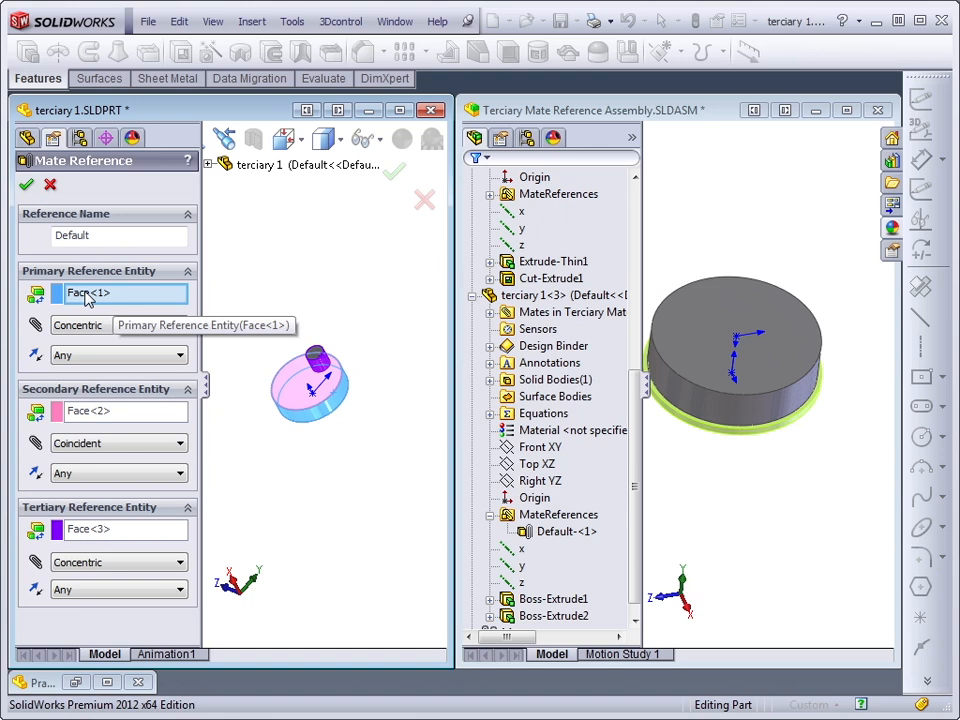
pyautogui.click(115, 292)
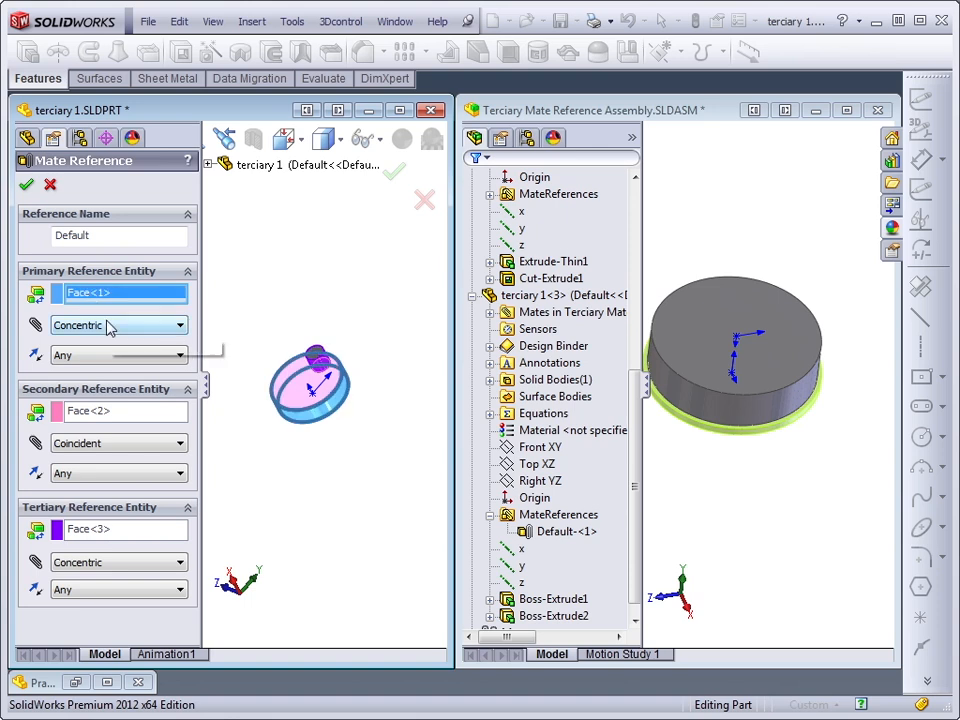
pyautogui.click(110, 411)
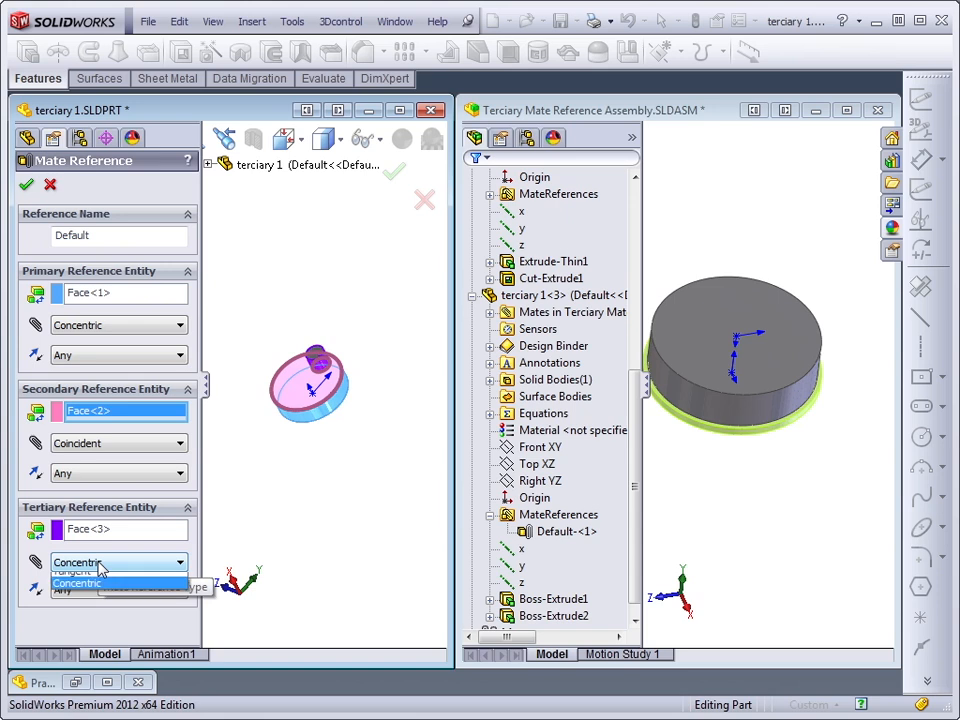
pyautogui.click(77, 579)
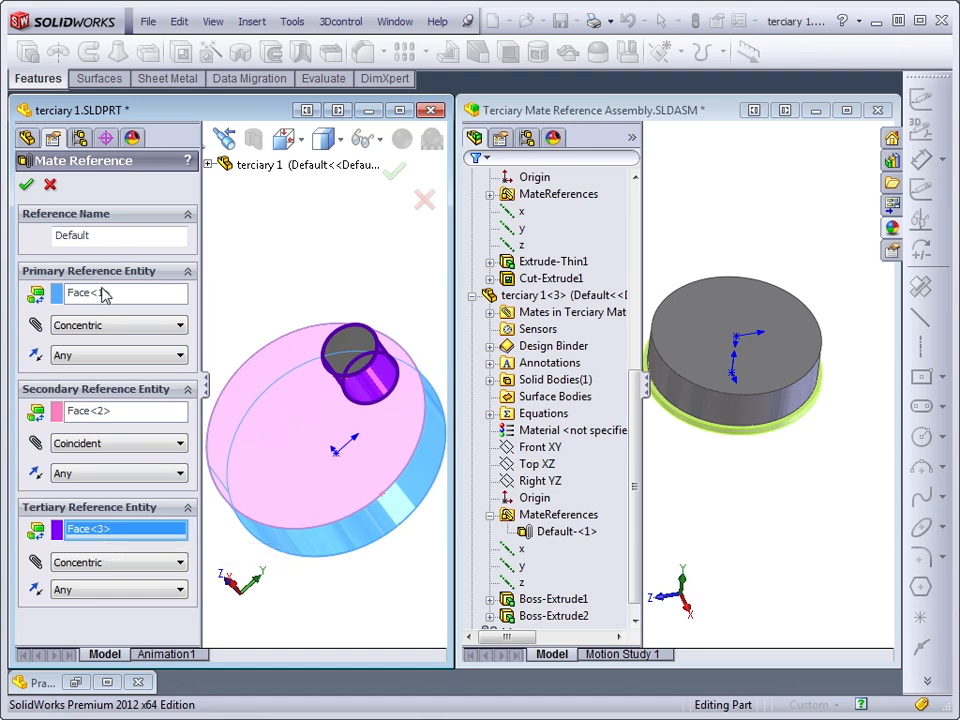
pyautogui.moveTo(90, 360)
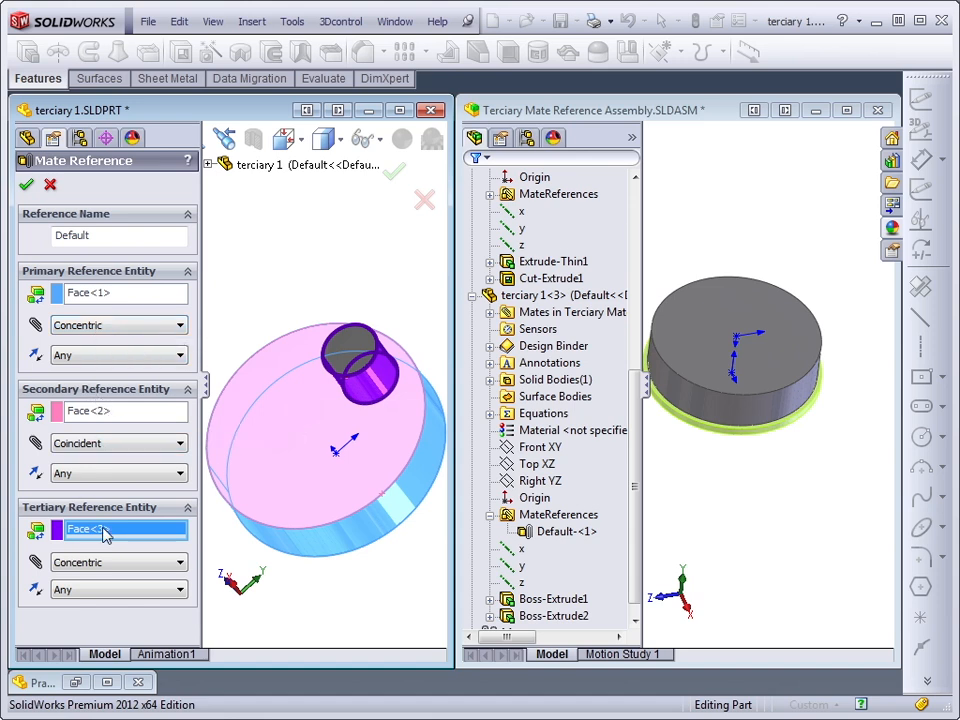
pyautogui.moveTo(100, 565)
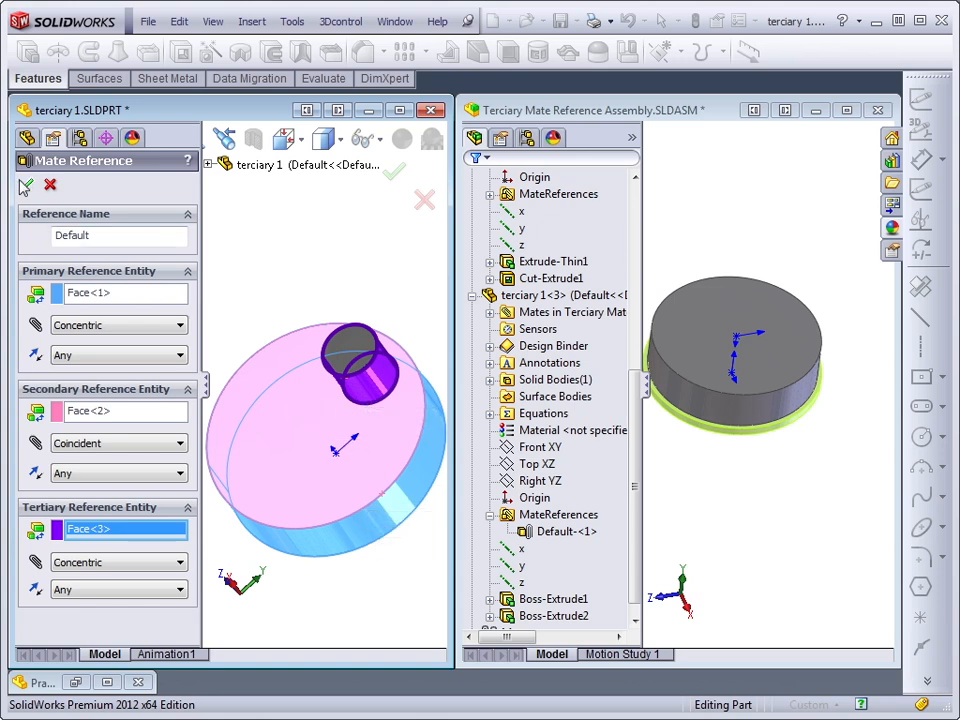
pyautogui.click(25, 186)
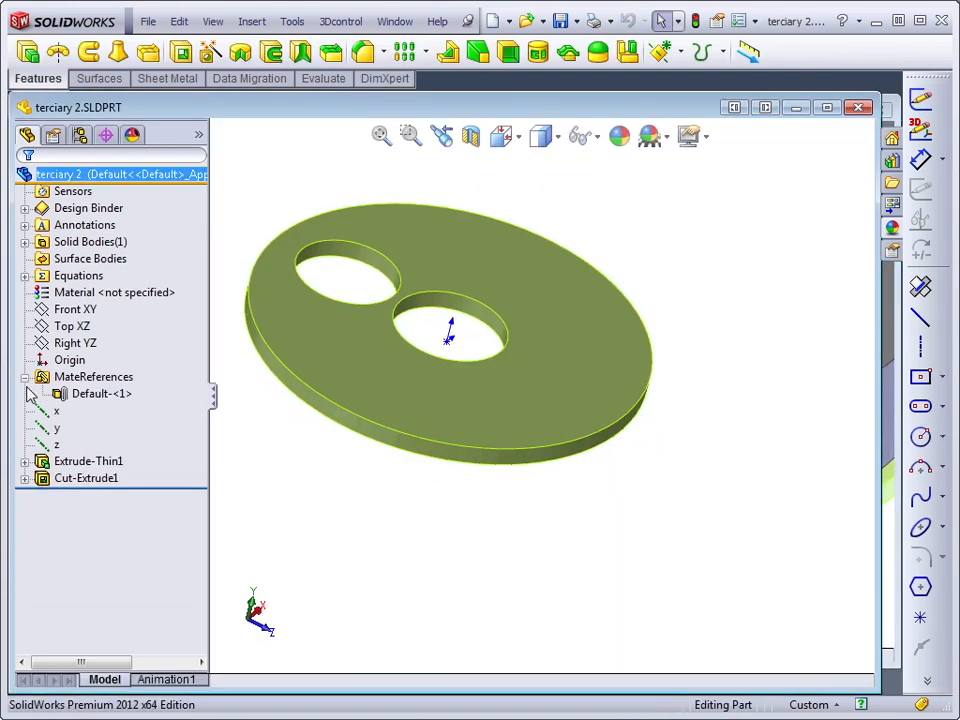
# Open terciary 2's Default mate reference, review its faces, and cancel without changes.
pyautogui.rightClick(90, 394)
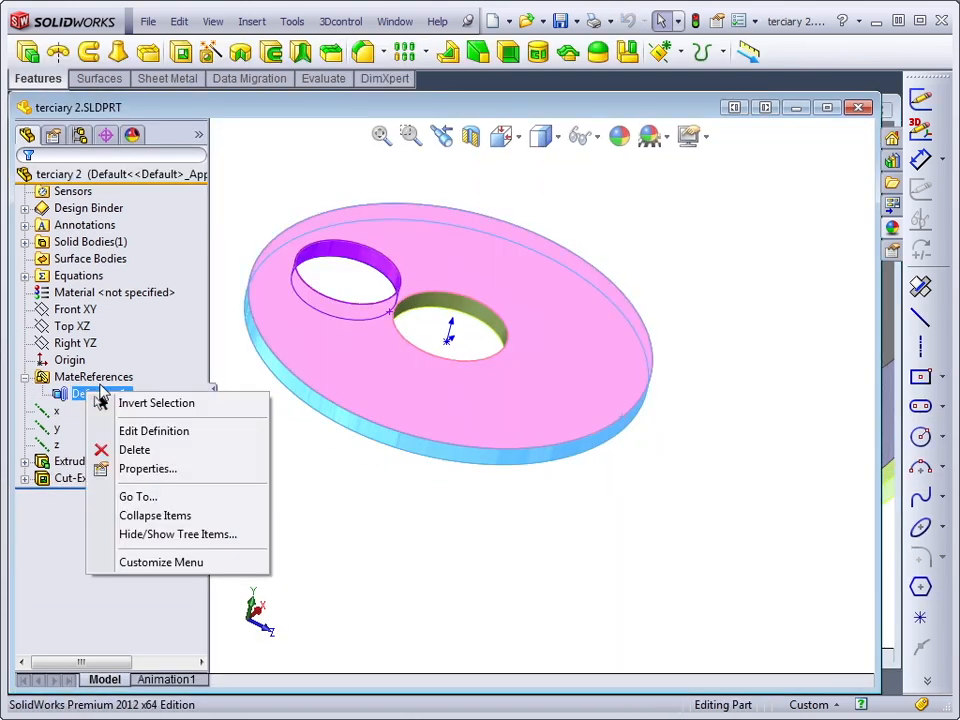
pyautogui.click(154, 430)
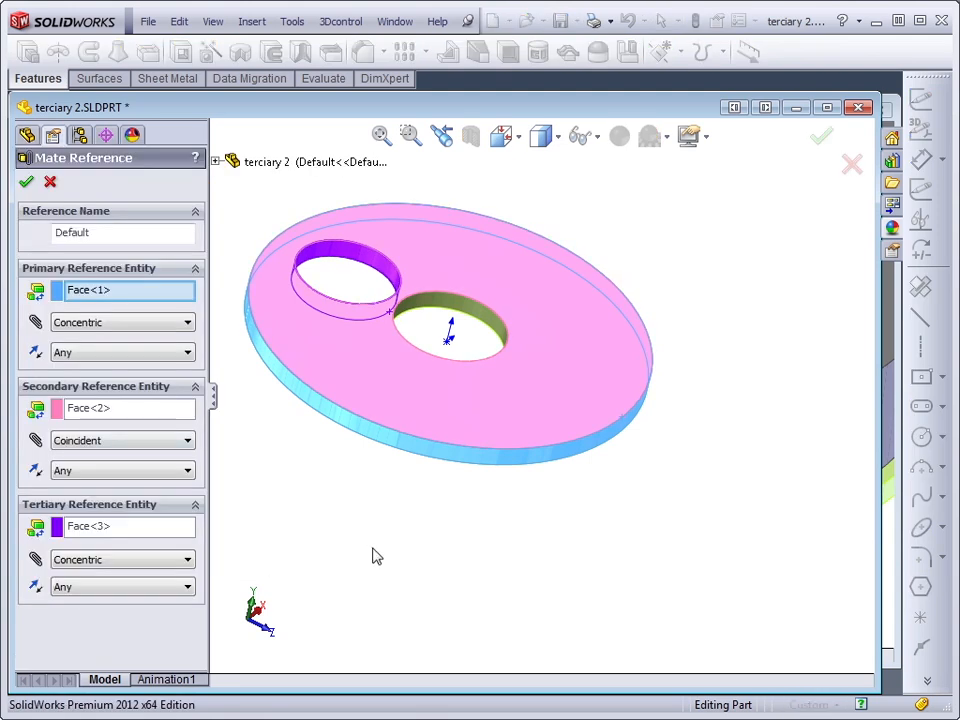
pyautogui.click(120, 290)
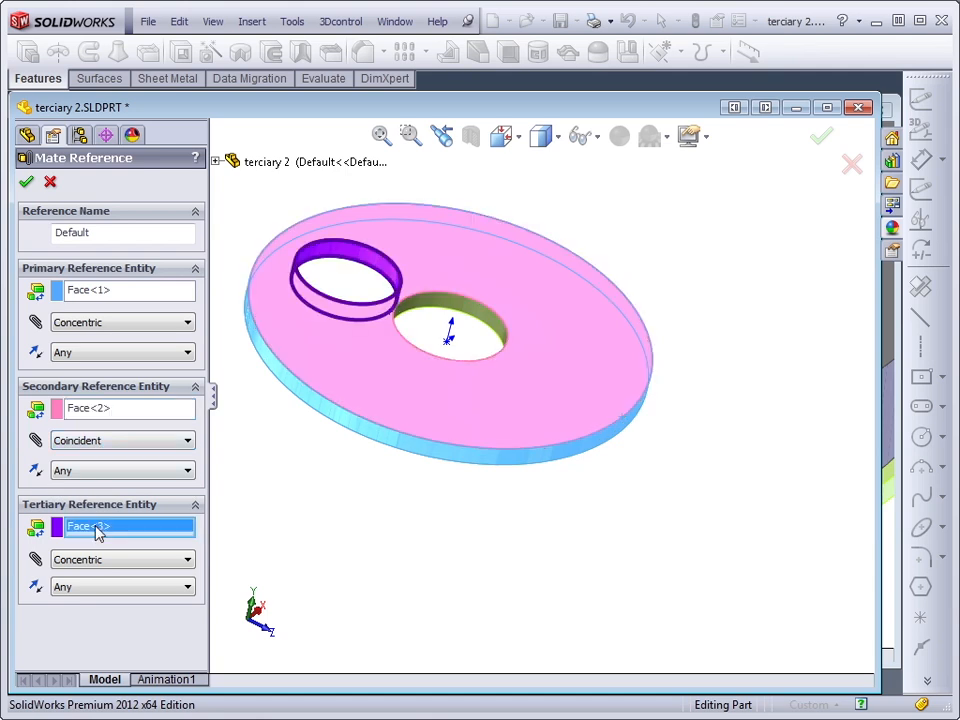
pyautogui.moveTo(112, 560)
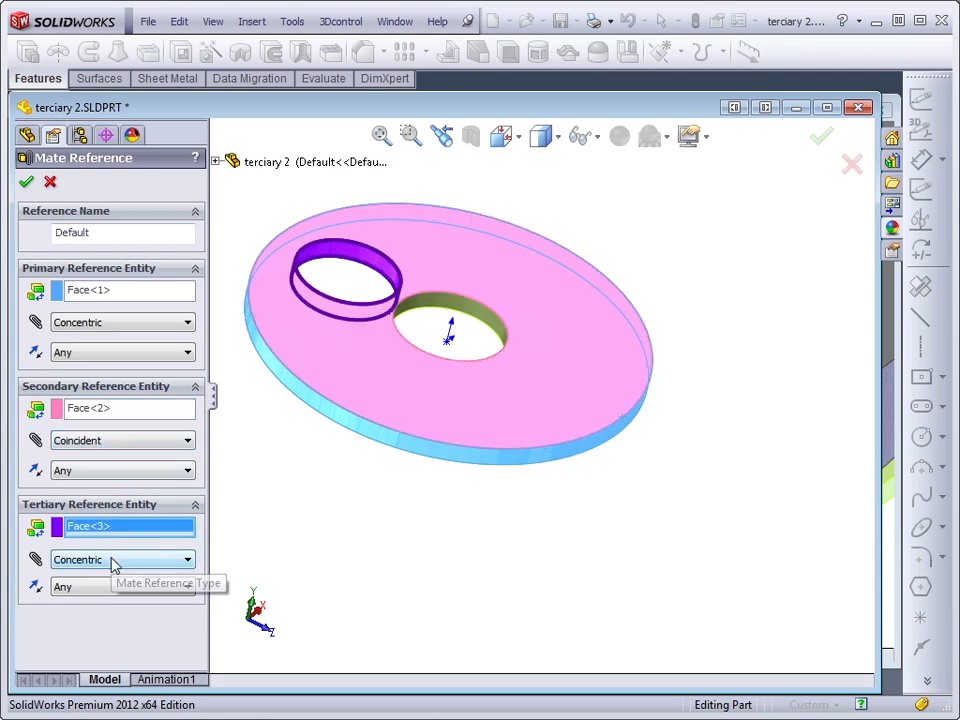
pyautogui.moveTo(420, 593)
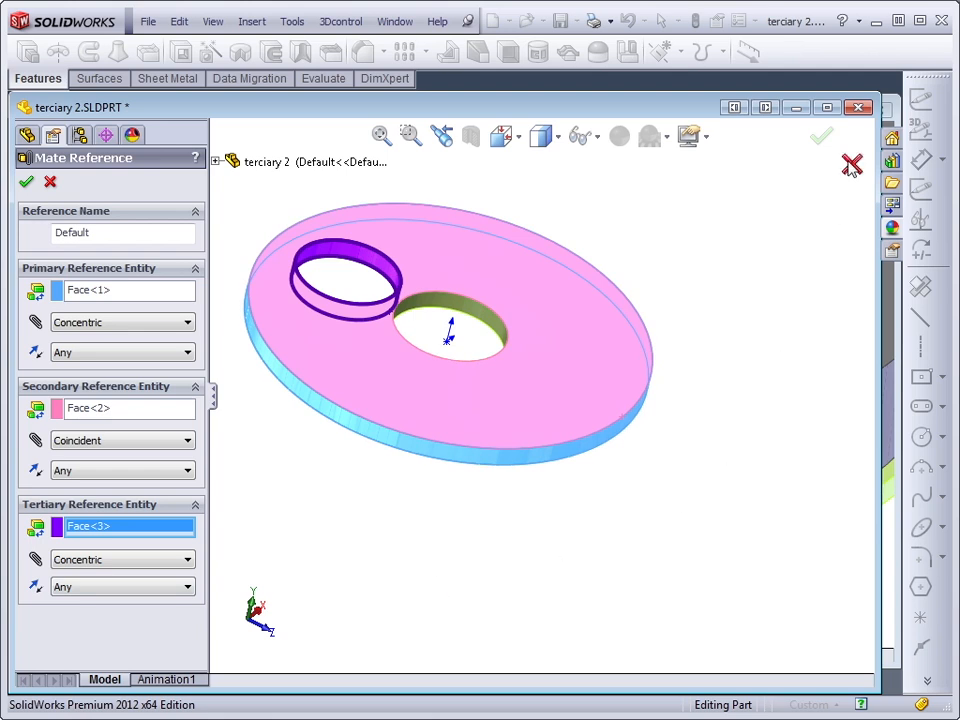
pyautogui.click(26, 181)
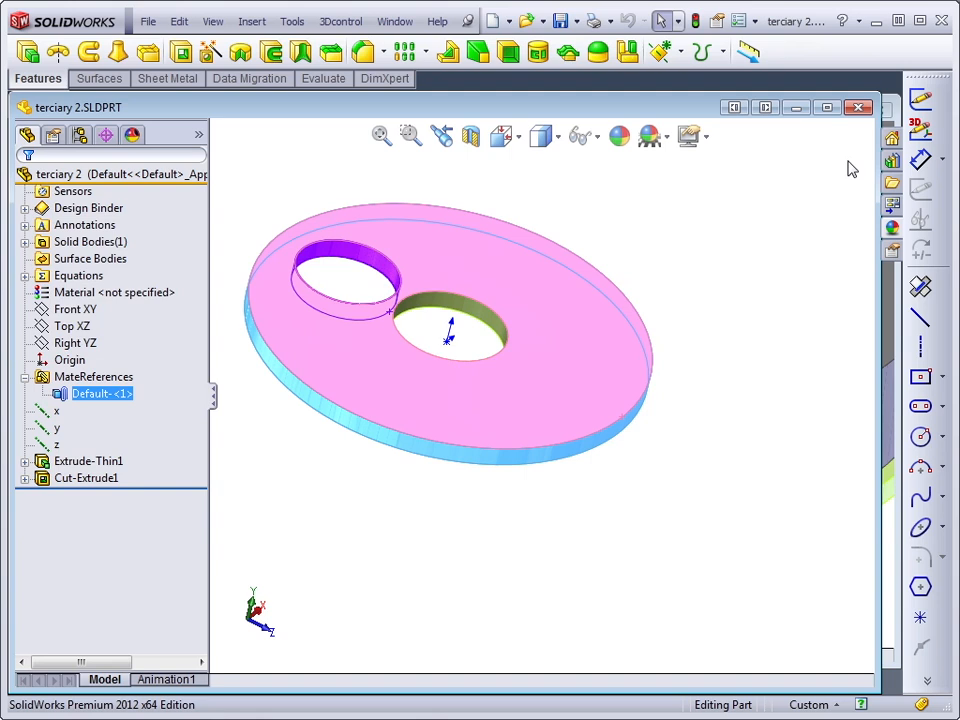
pyautogui.moveTo(743, 52)
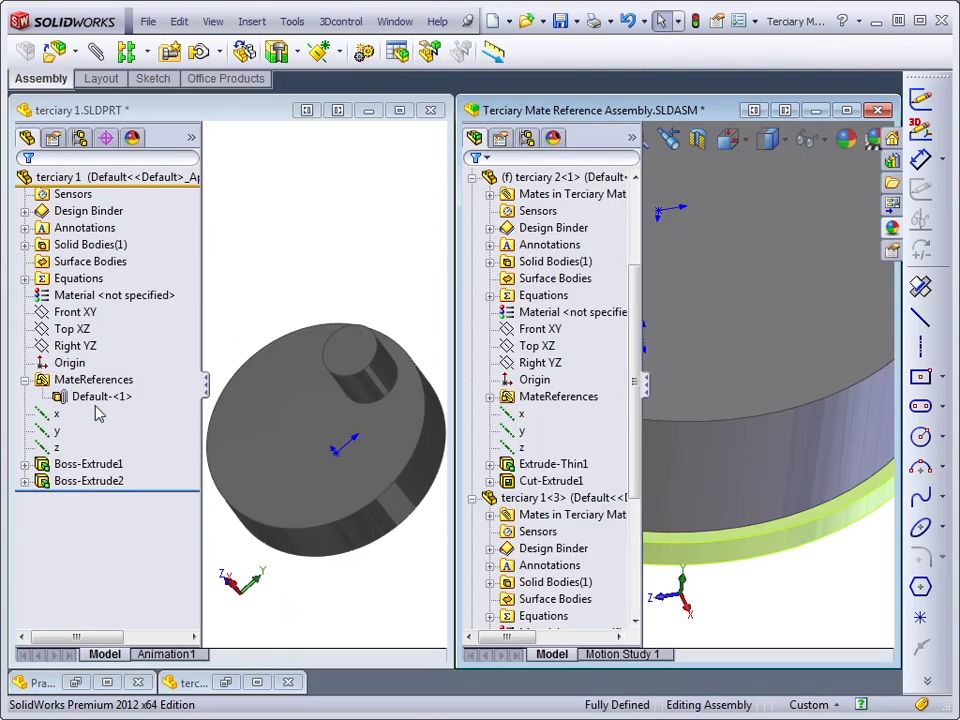
# Expand terciary 2's MateReferences, highlight terciary 1's Default-<1> faces, and return to the assembly.
pyautogui.click(490, 396)
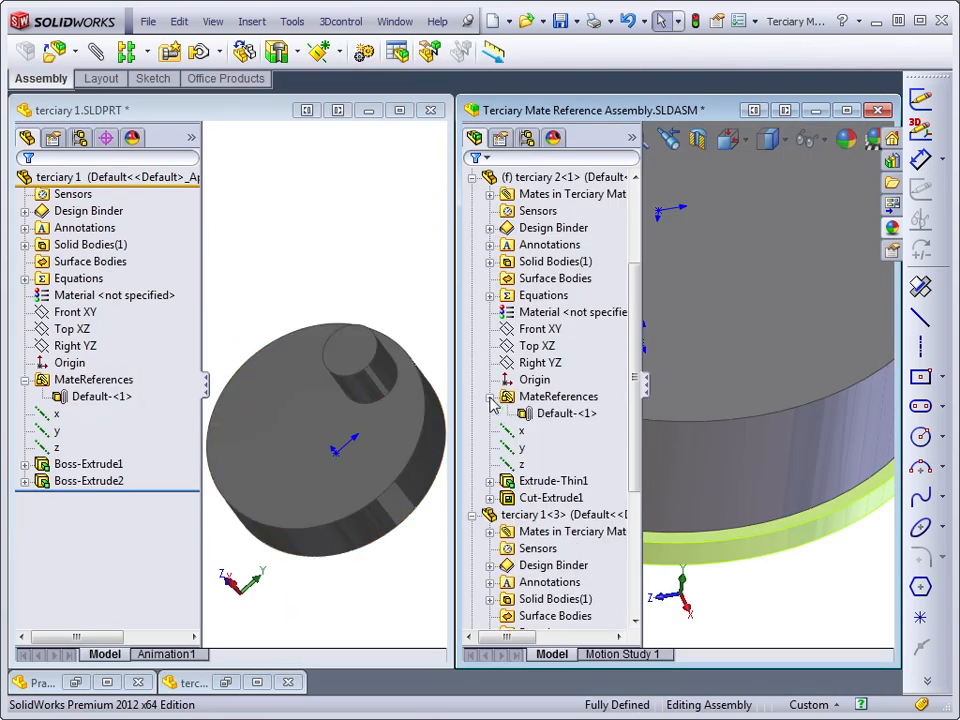
pyautogui.click(94, 380)
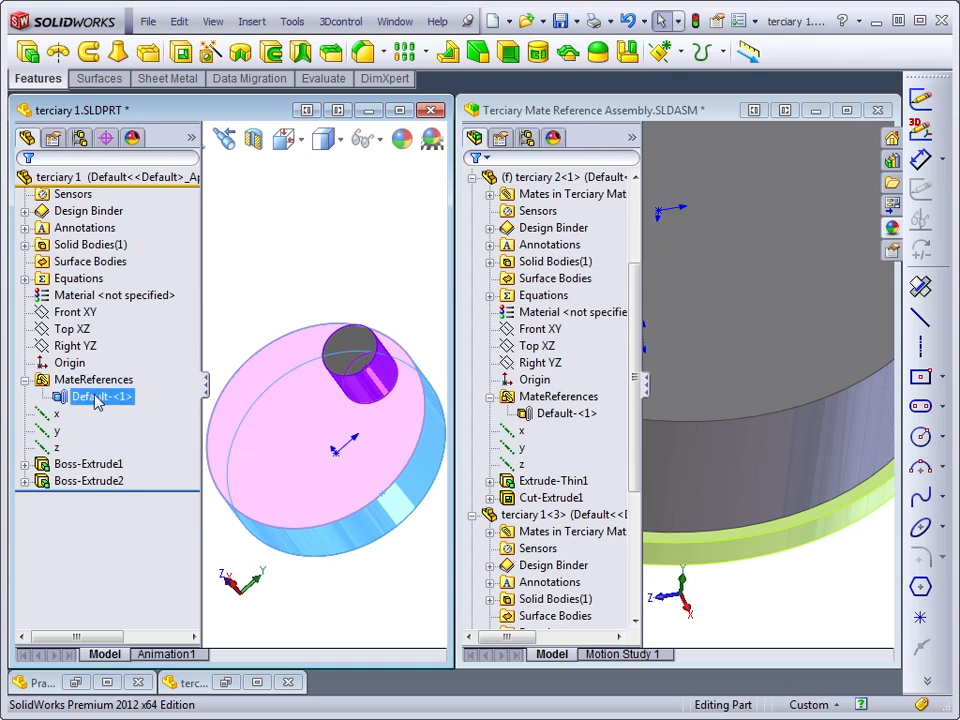
pyautogui.click(567, 413)
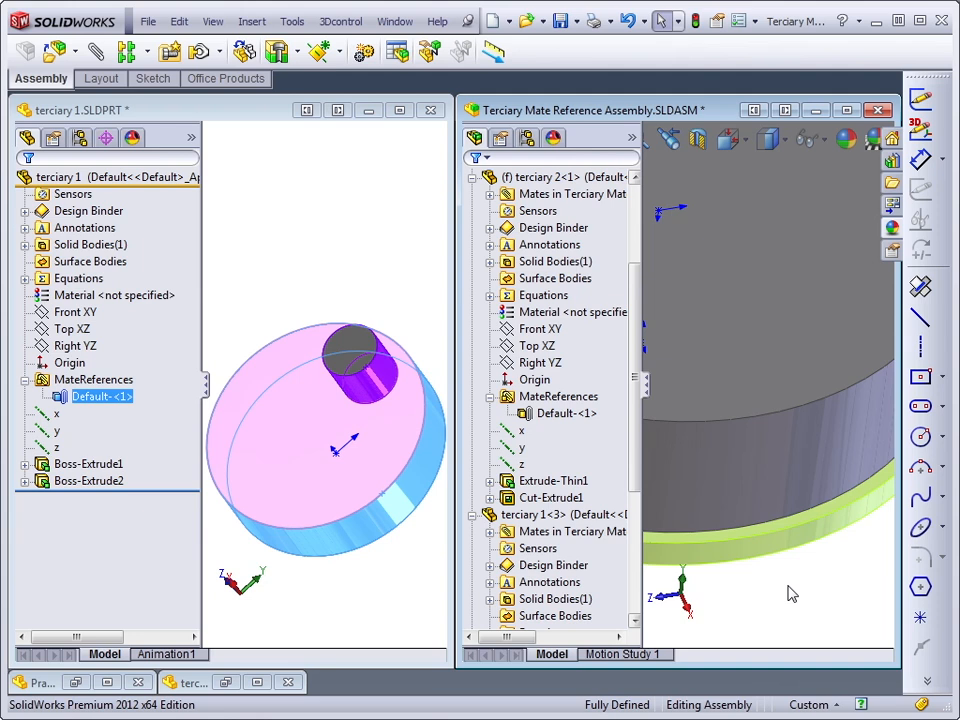
pyautogui.moveTo(412, 277)
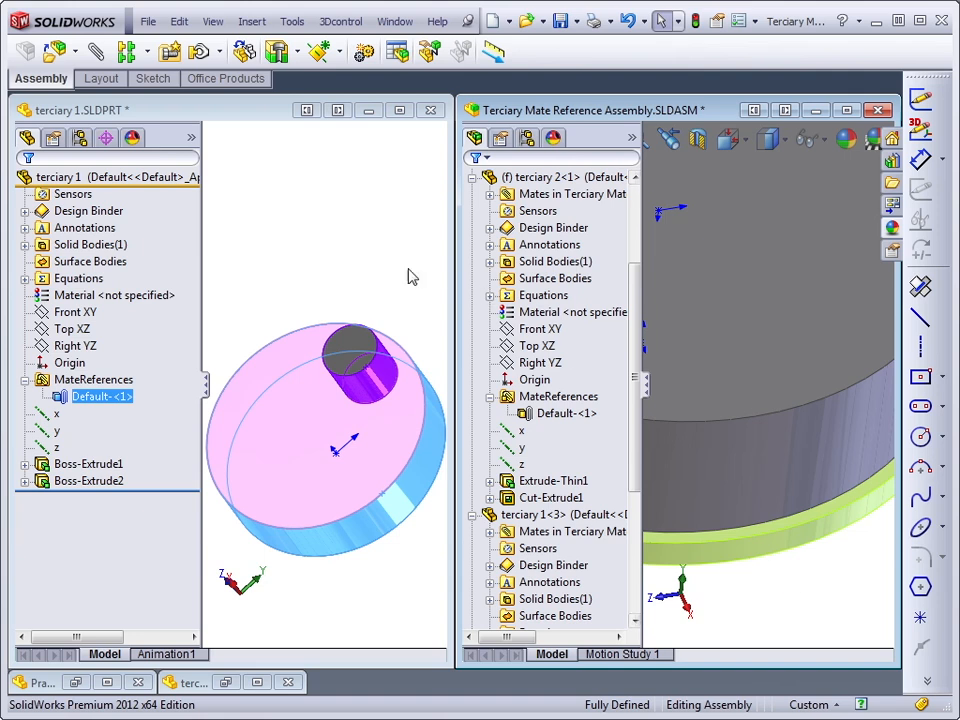